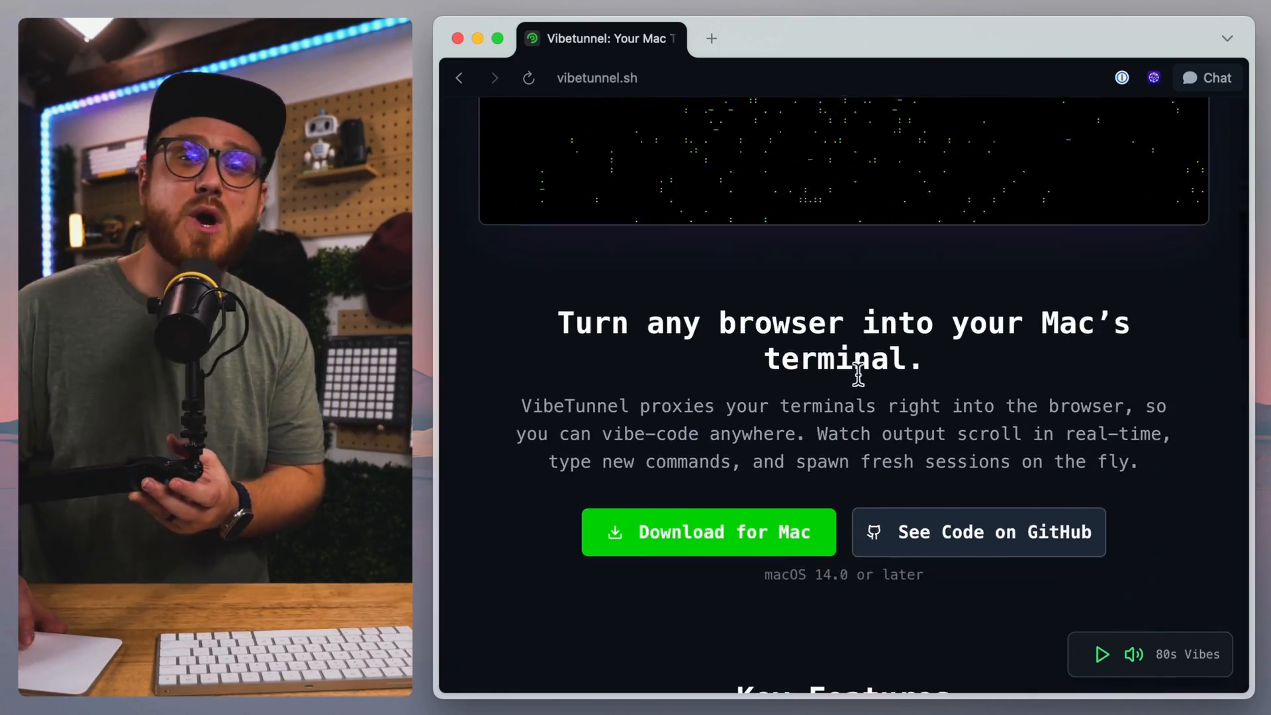
Scroll down the vibetunnel.sh download page while the VibeTunnel welcome window appears.
scroll("down", 3)
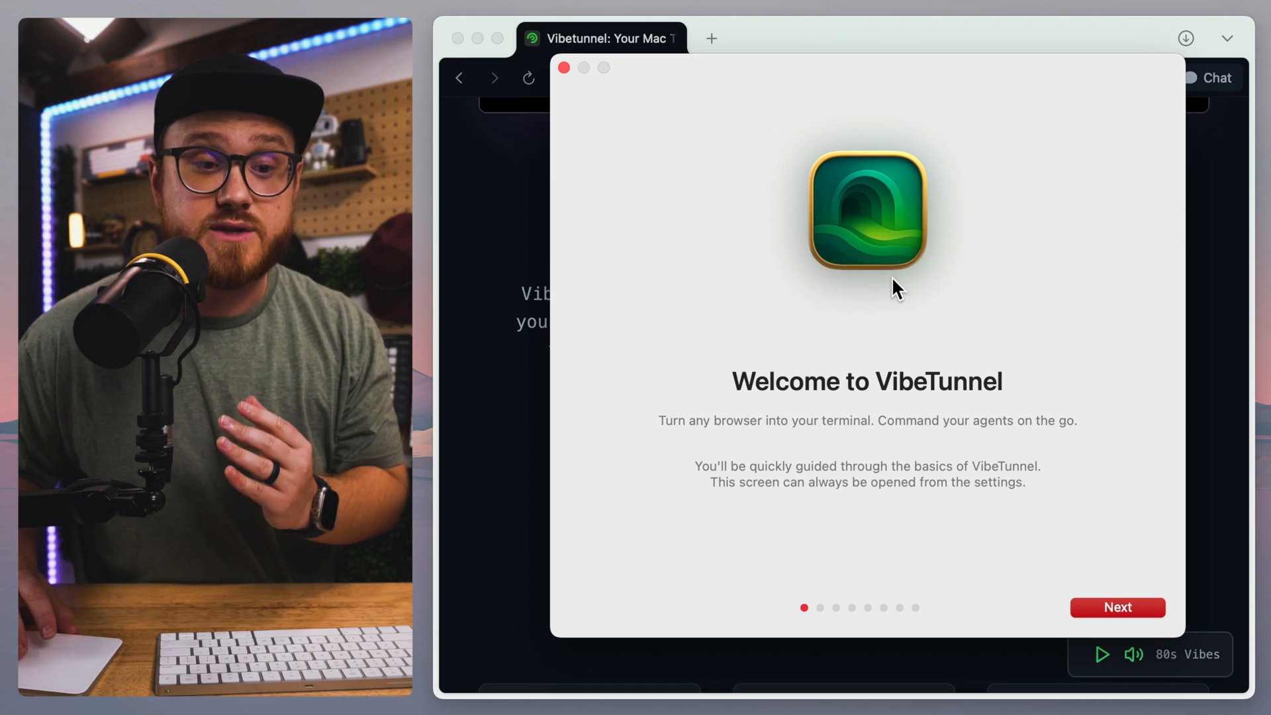
Update the command line tool, pass the permissions step, and choose the Code projects folder.
left_click(1117, 607)
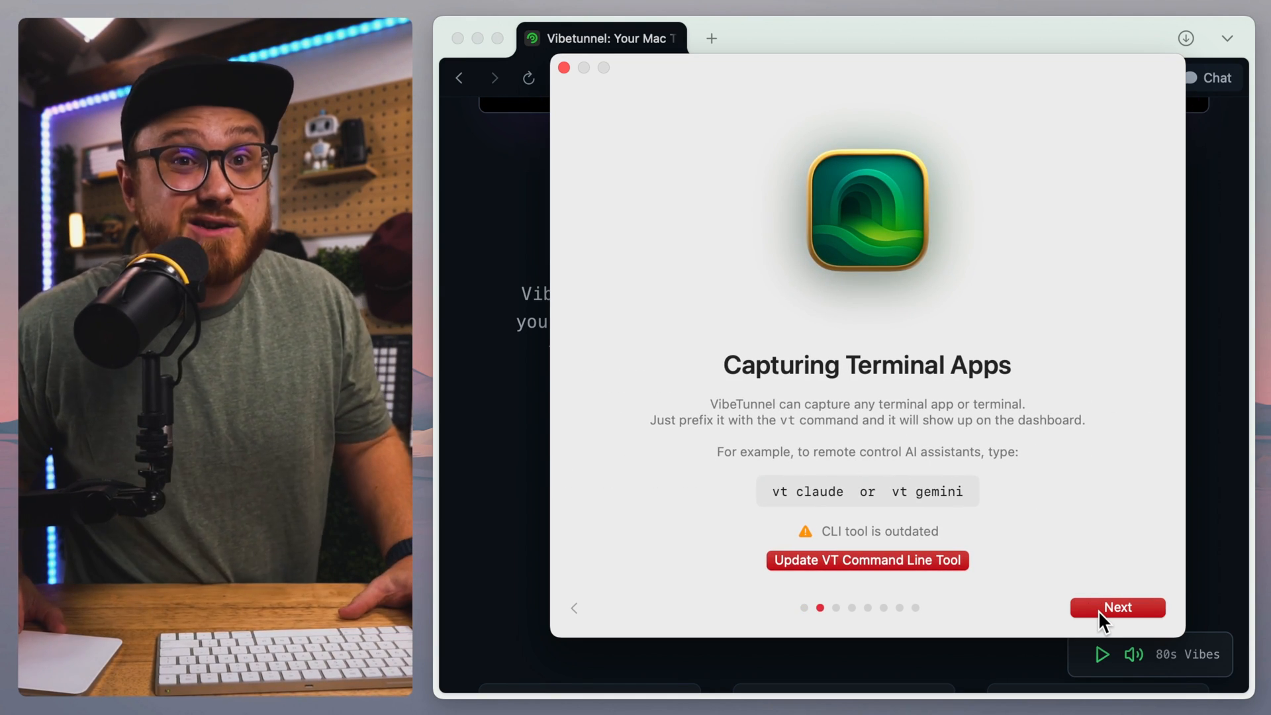
left_click(866, 560)
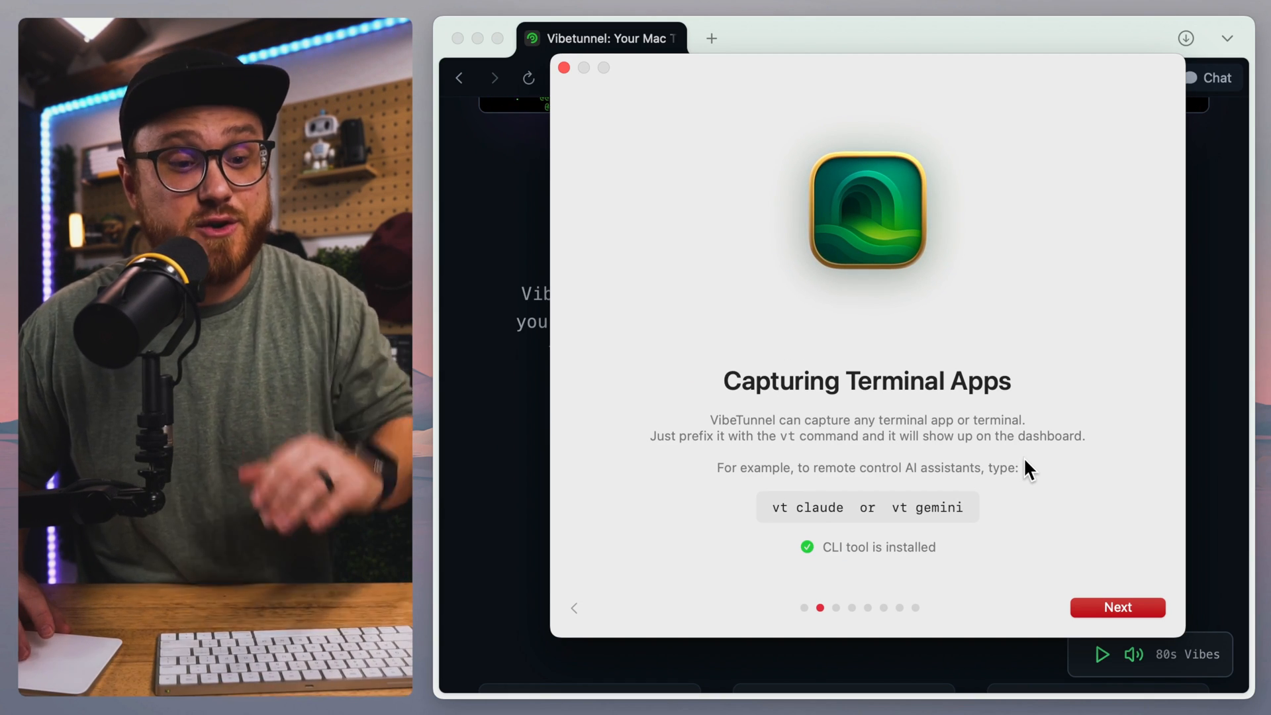
left_click(1117, 607)
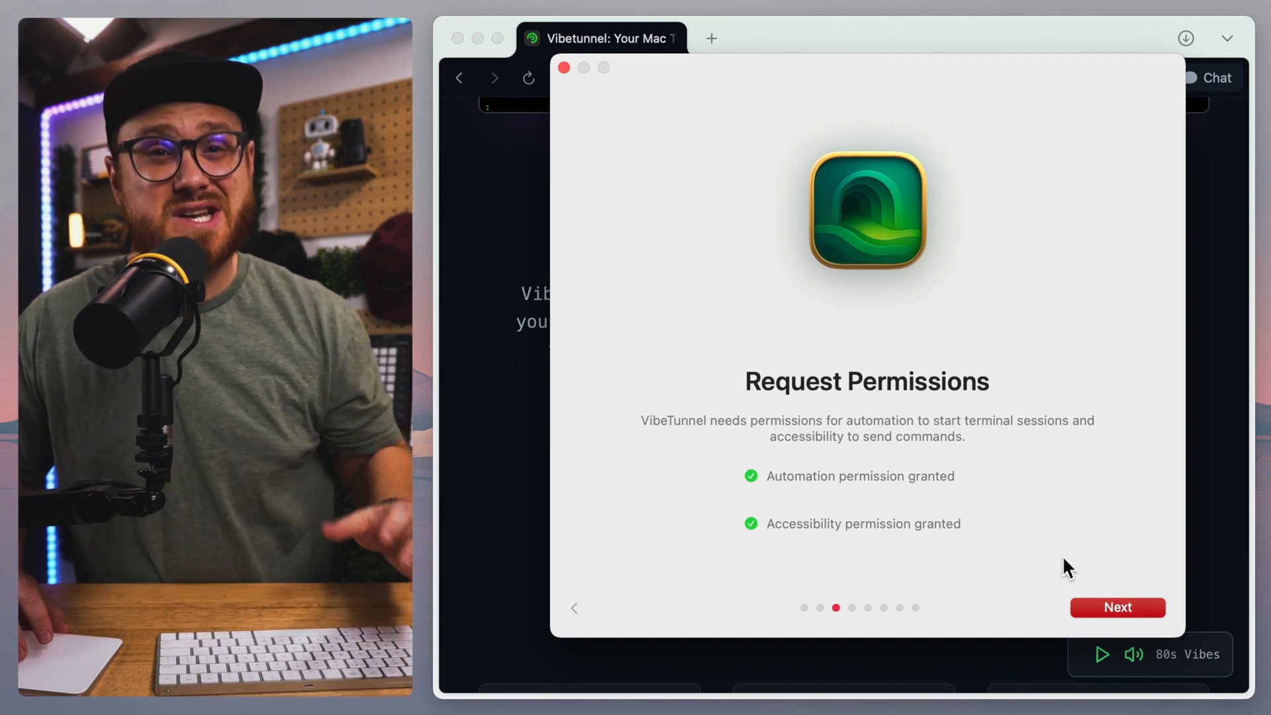
left_click(1117, 607)
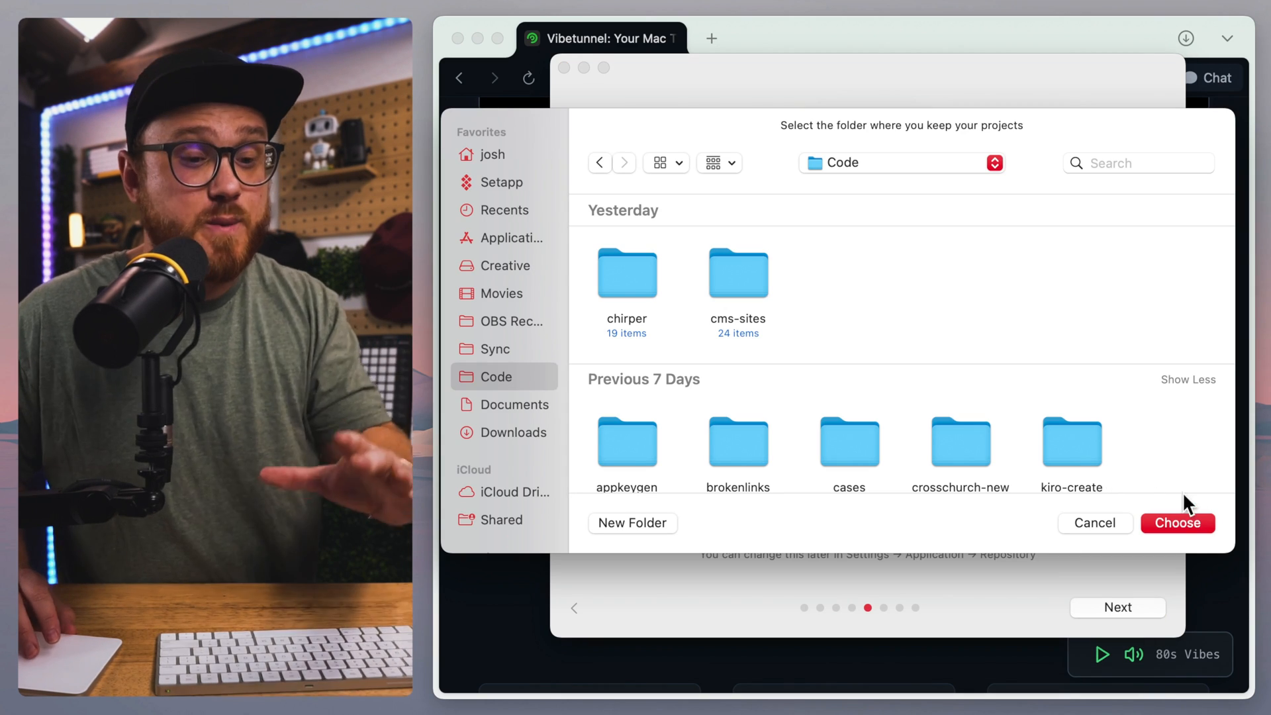
left_click(1176, 523)
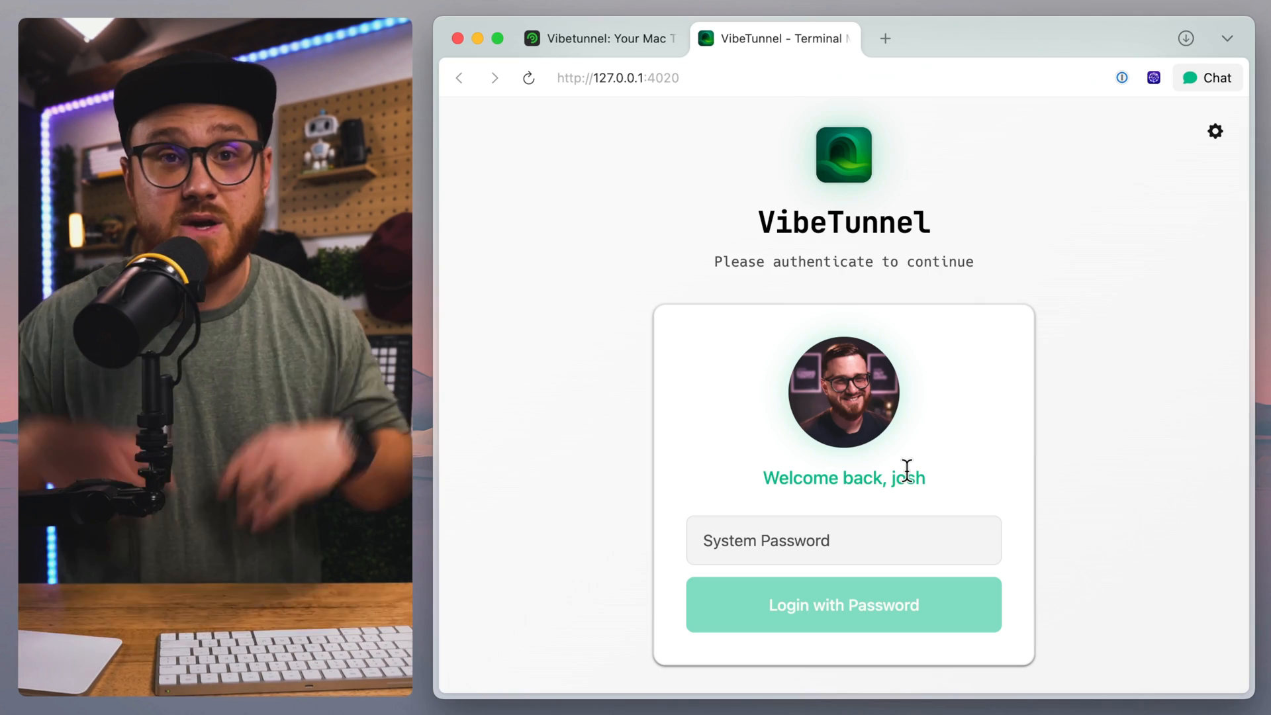
Log in to the VibeTunnel dashboard with the macOS system password.
type("password")
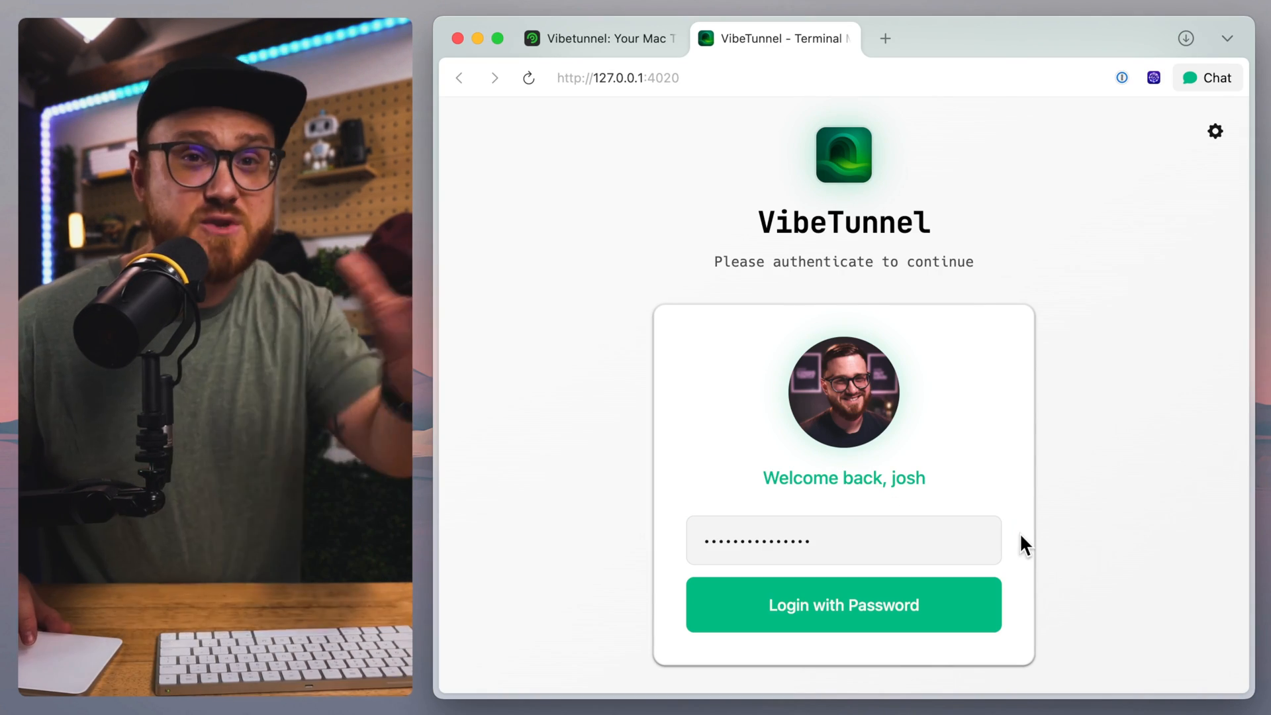
left_click(843, 604)
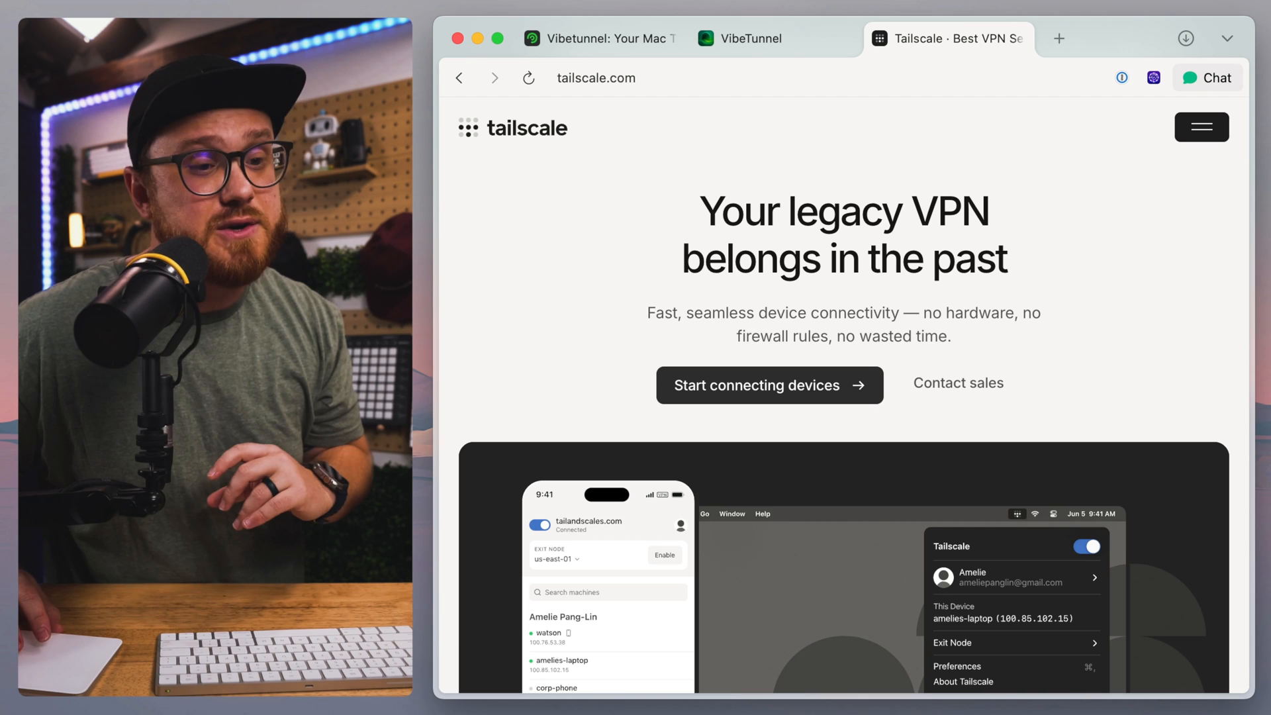
Bring up the Spotlight launcher and dismiss it.
key("cmd+space")
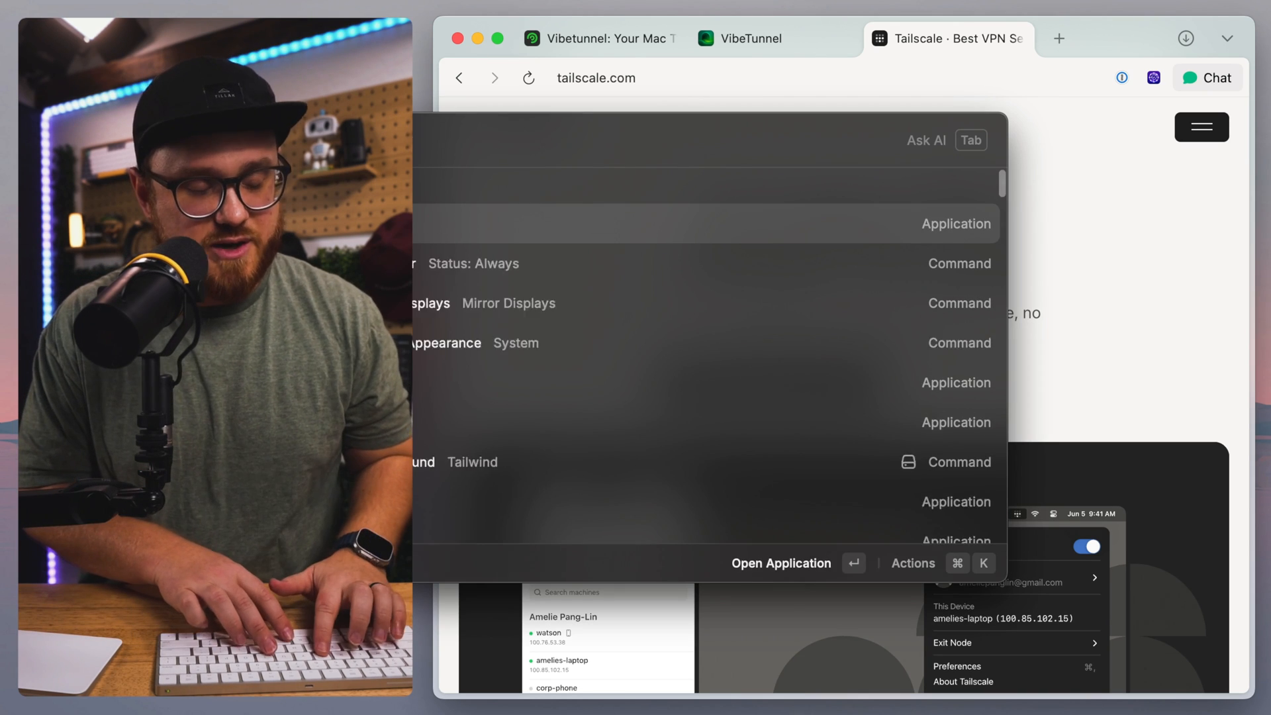
key("Escape")
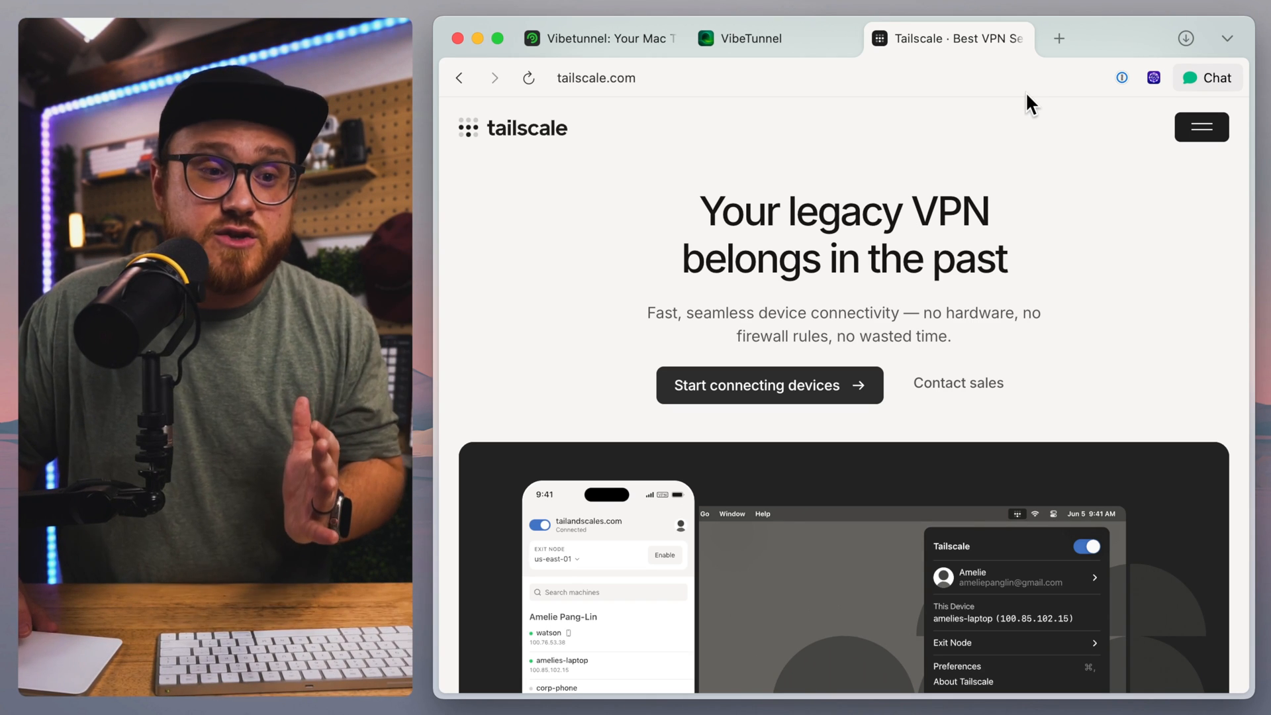
mouse_move(1052, 292)
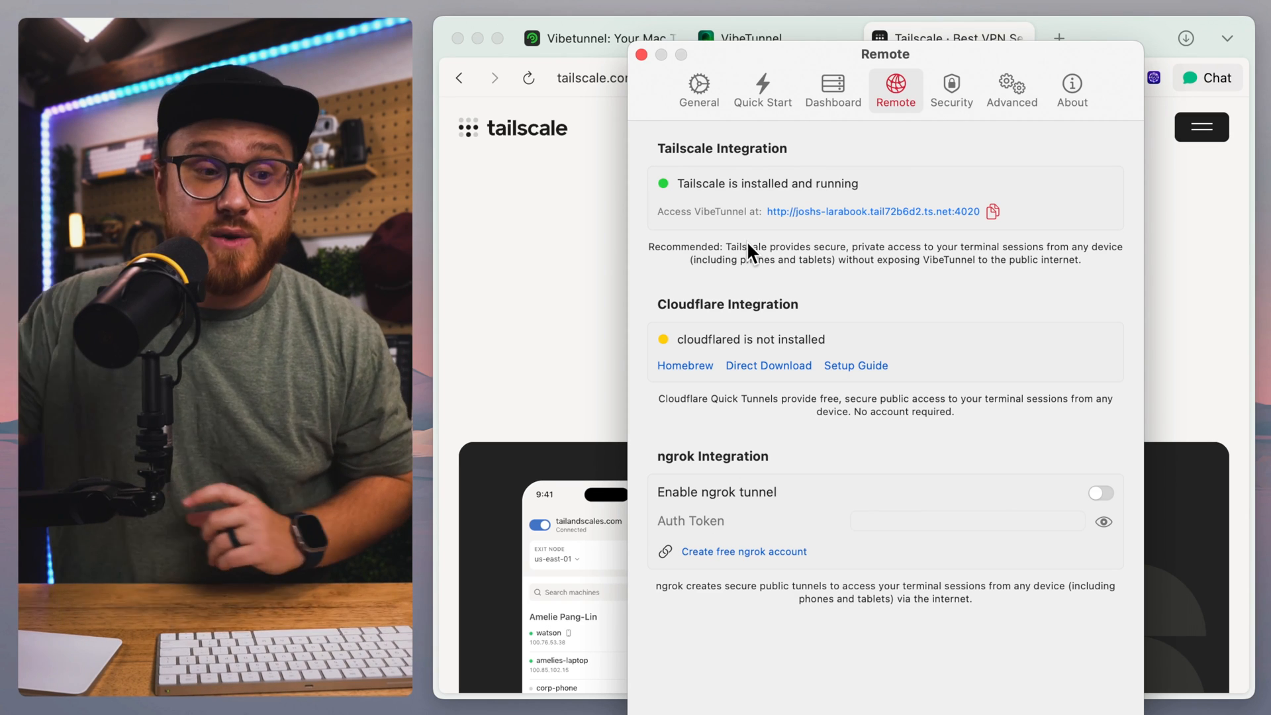
mouse_move(778, 397)
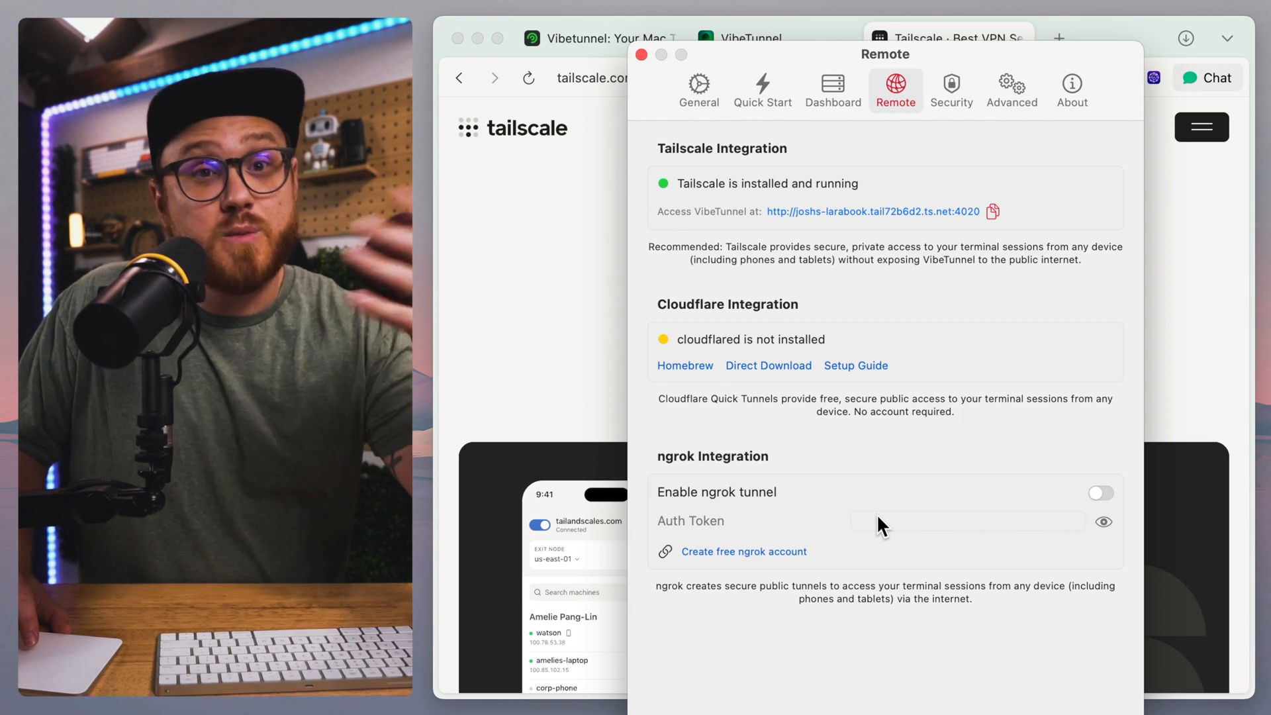
Switch VibeTunnel Settings to the Security tab to review authentication and permissions.
left_click(952, 89)
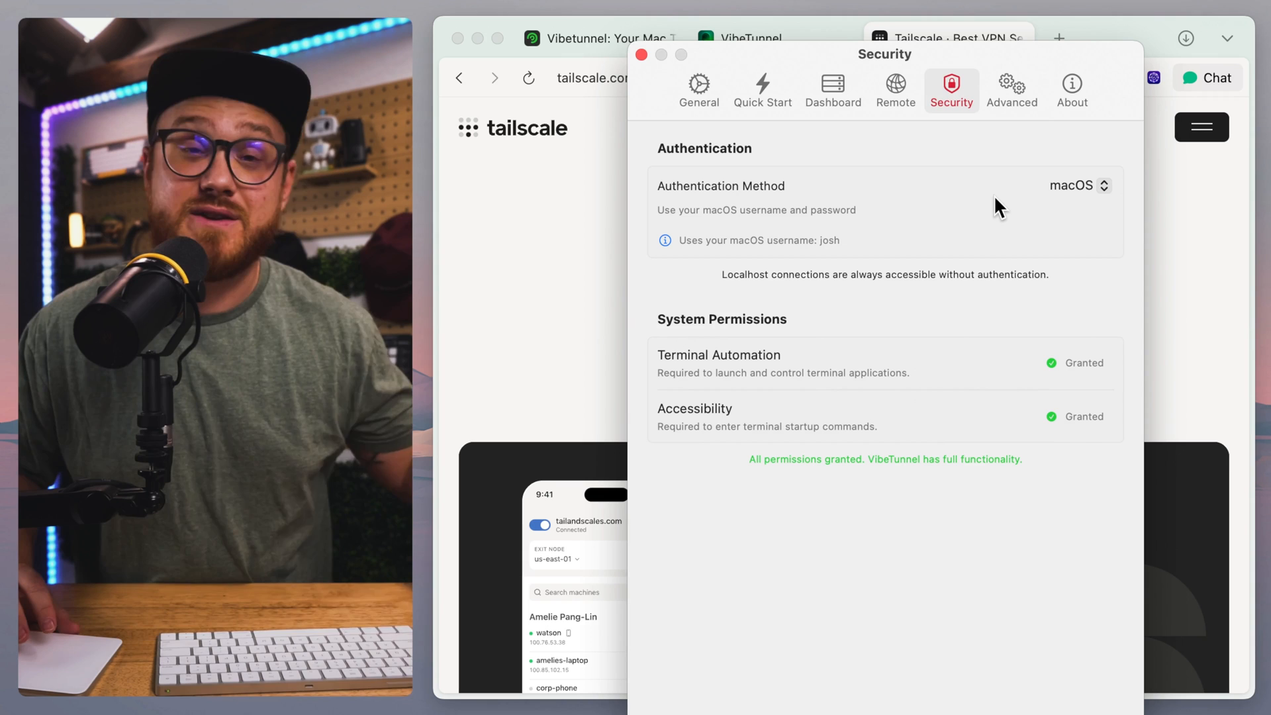
Keep macOS as the authentication method and view Advanced settings (Warp, Visual Studio Code).
left_click(1079, 184)
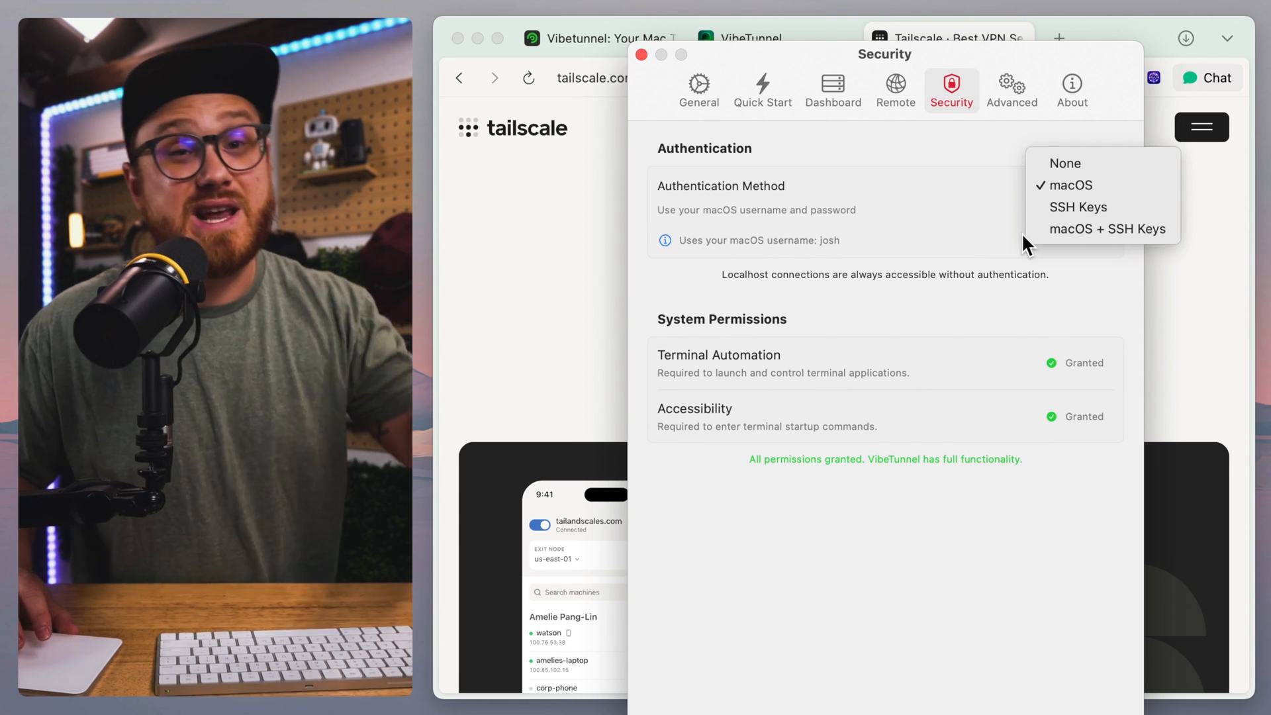
left_click(1073, 184)
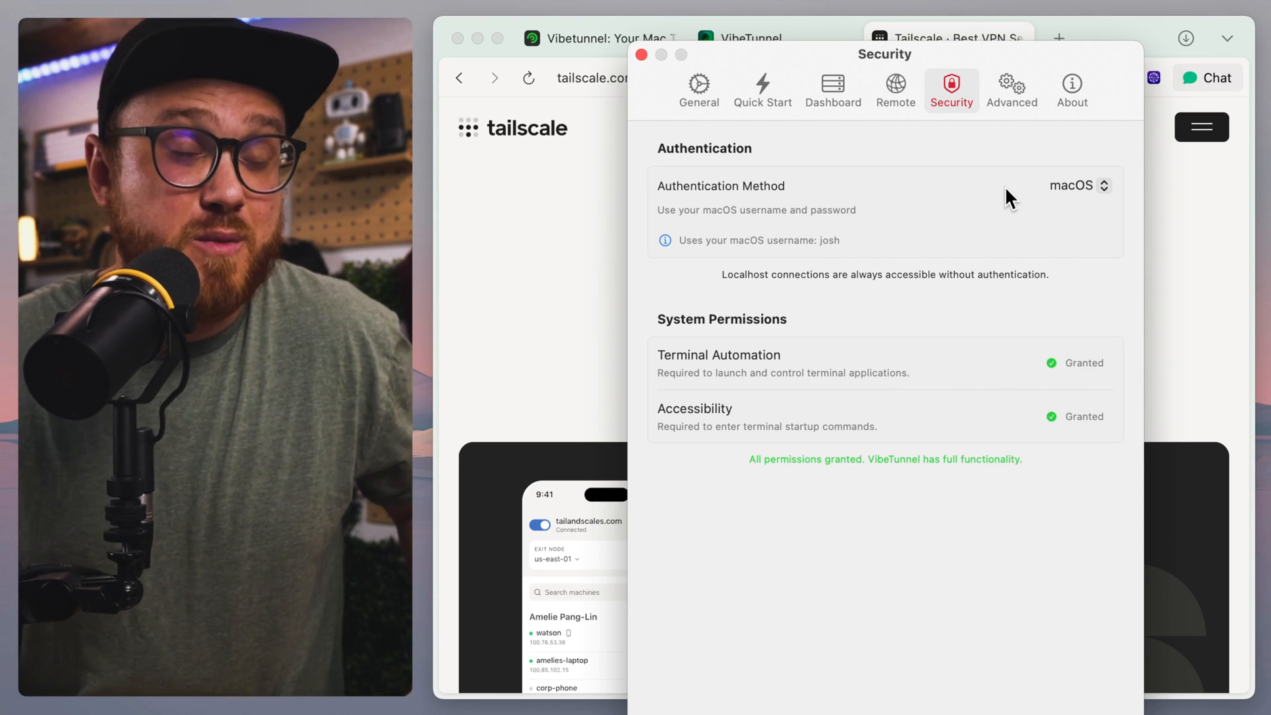
left_click(1012, 89)
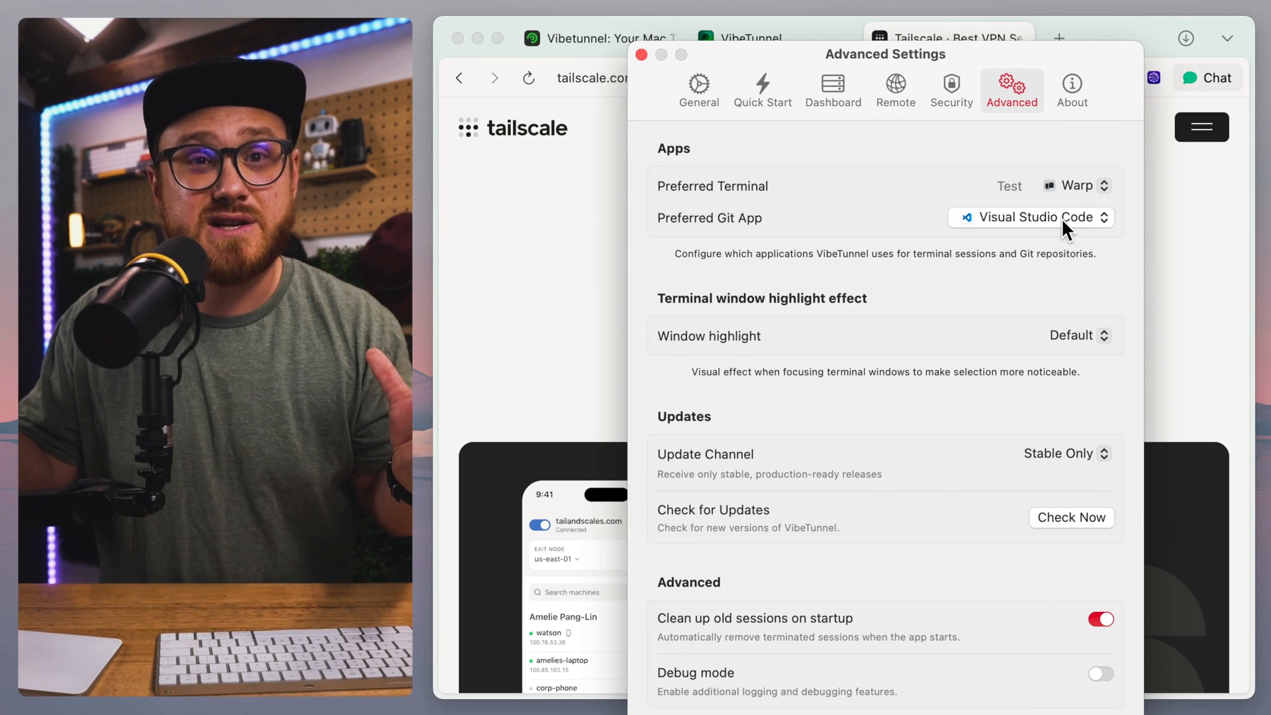
left_click(1029, 217)
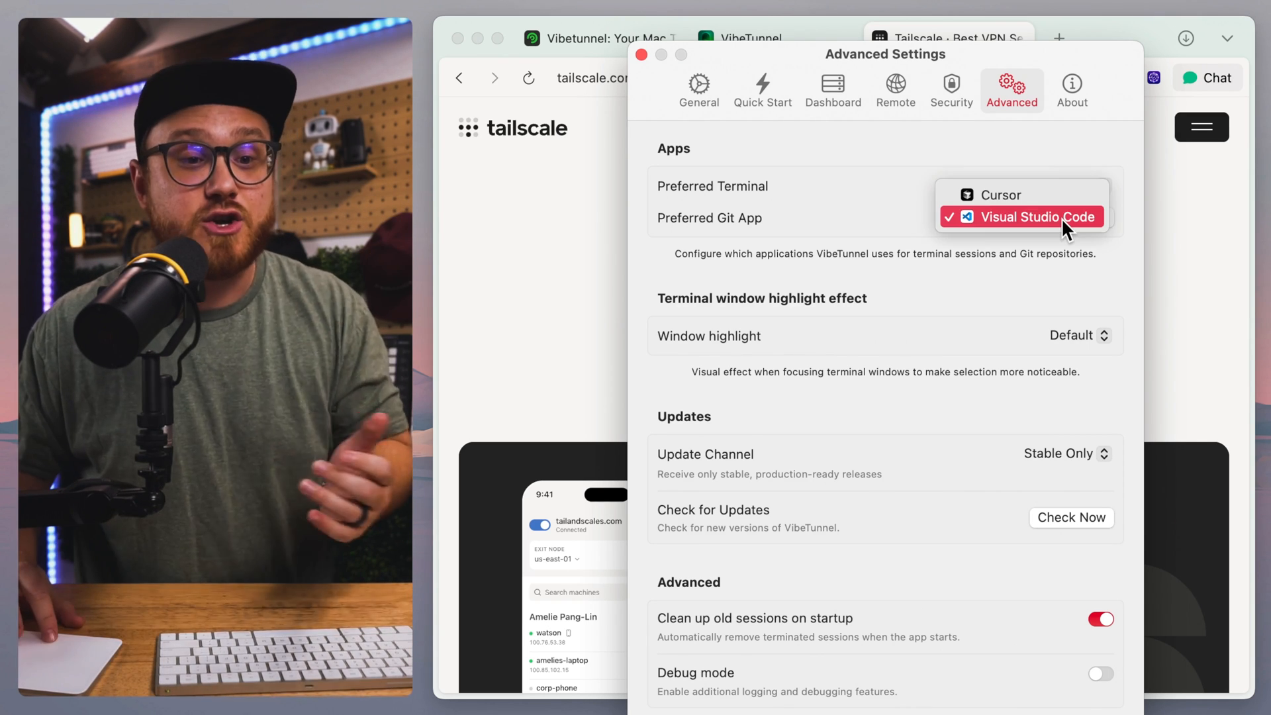
left_click(1036, 216)
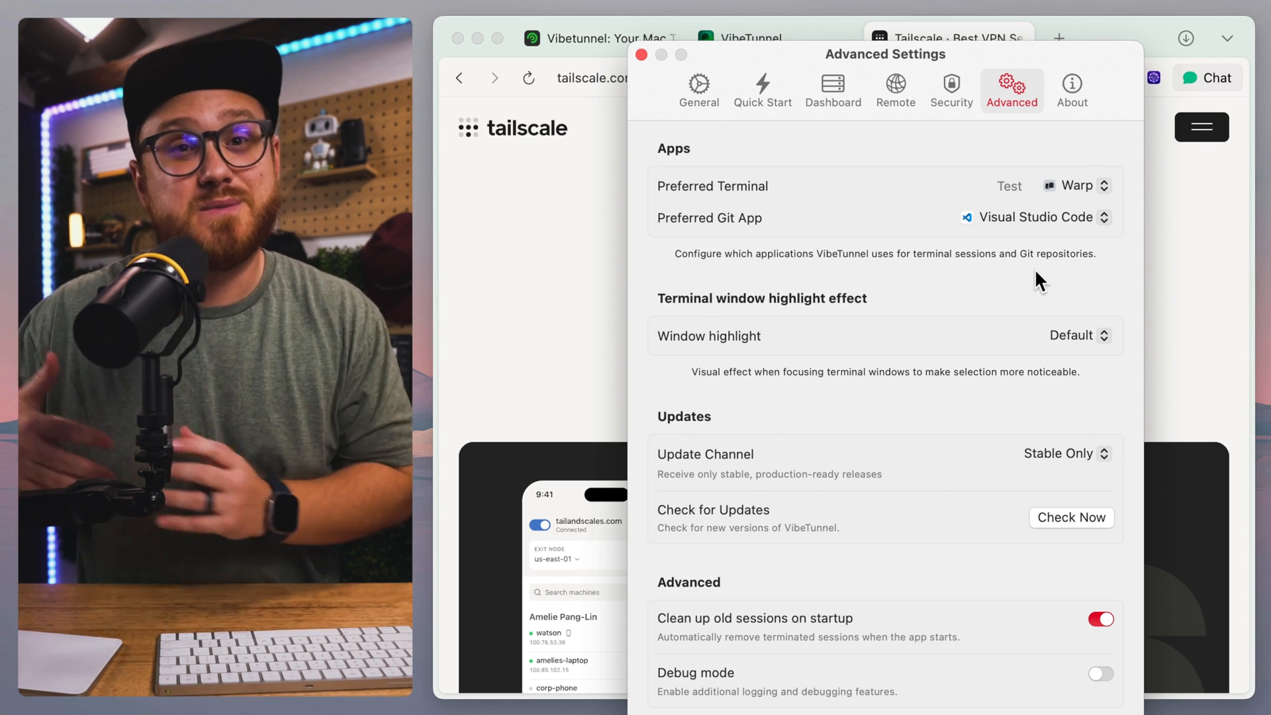
left_click(834, 90)
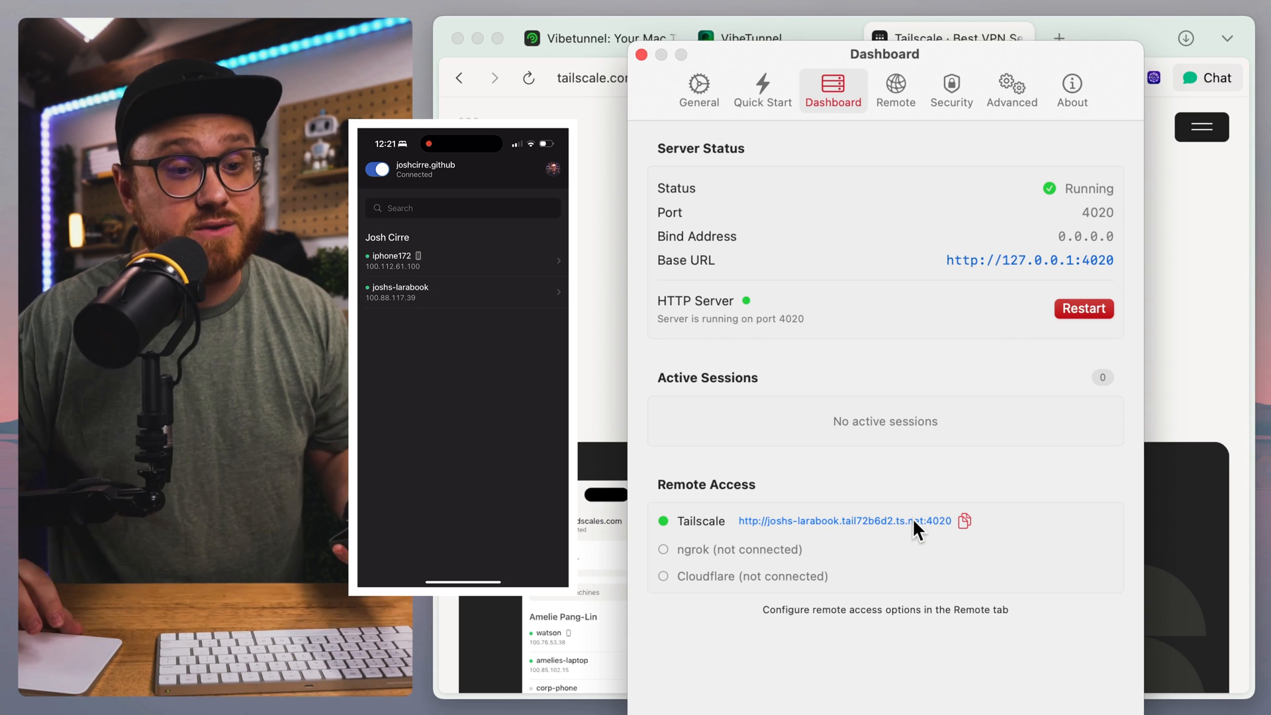
Copy the Tailscale remote access URL from the Dashboard's Remote Access section.
left_click(964, 521)
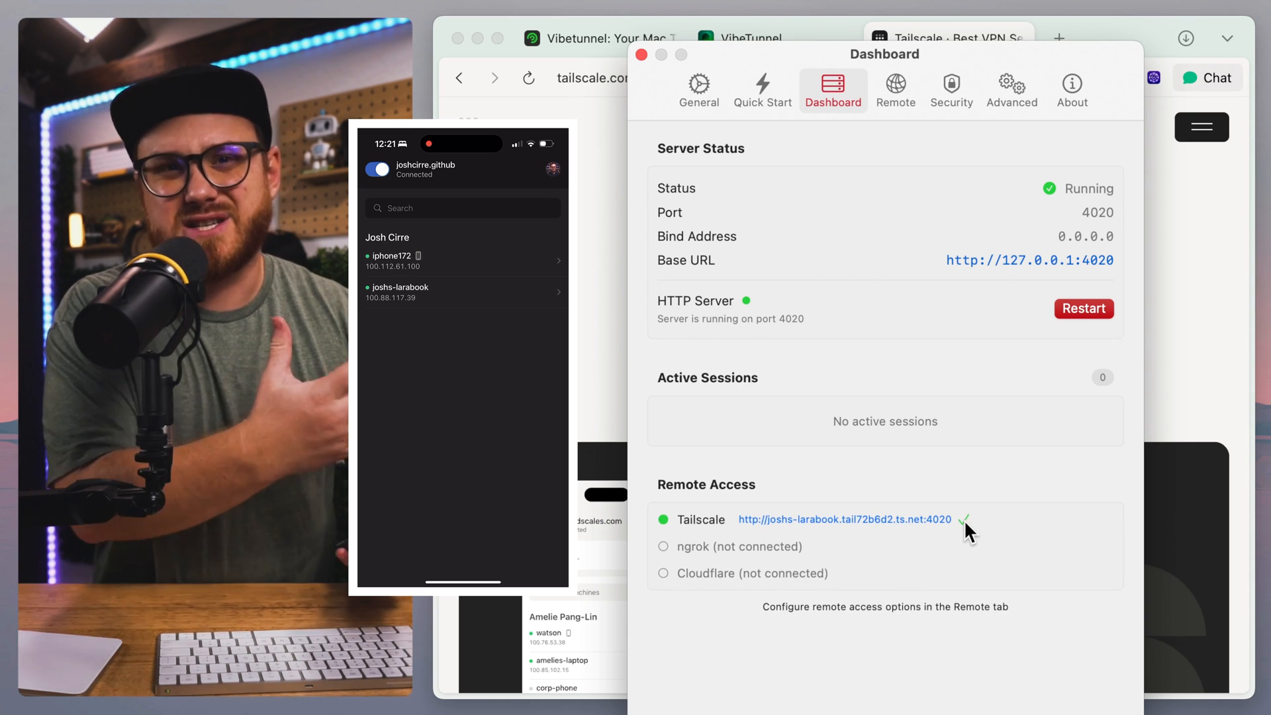